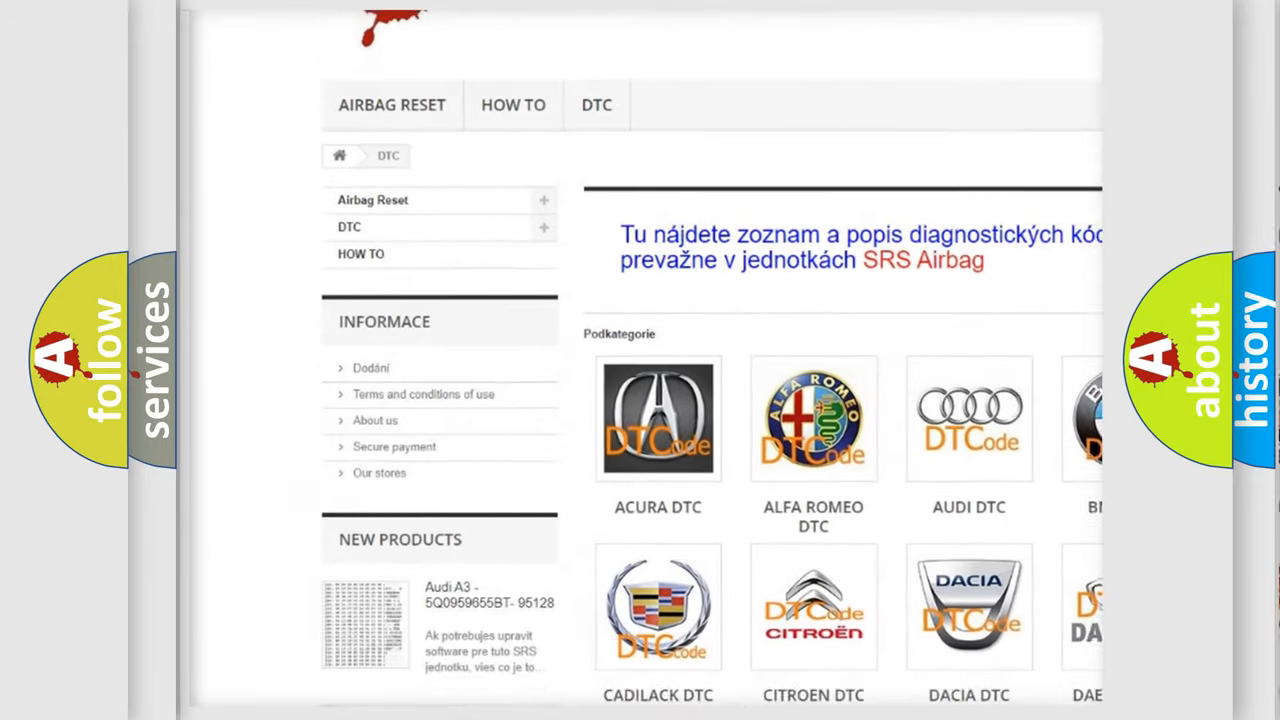
pyautogui.scroll(-3)
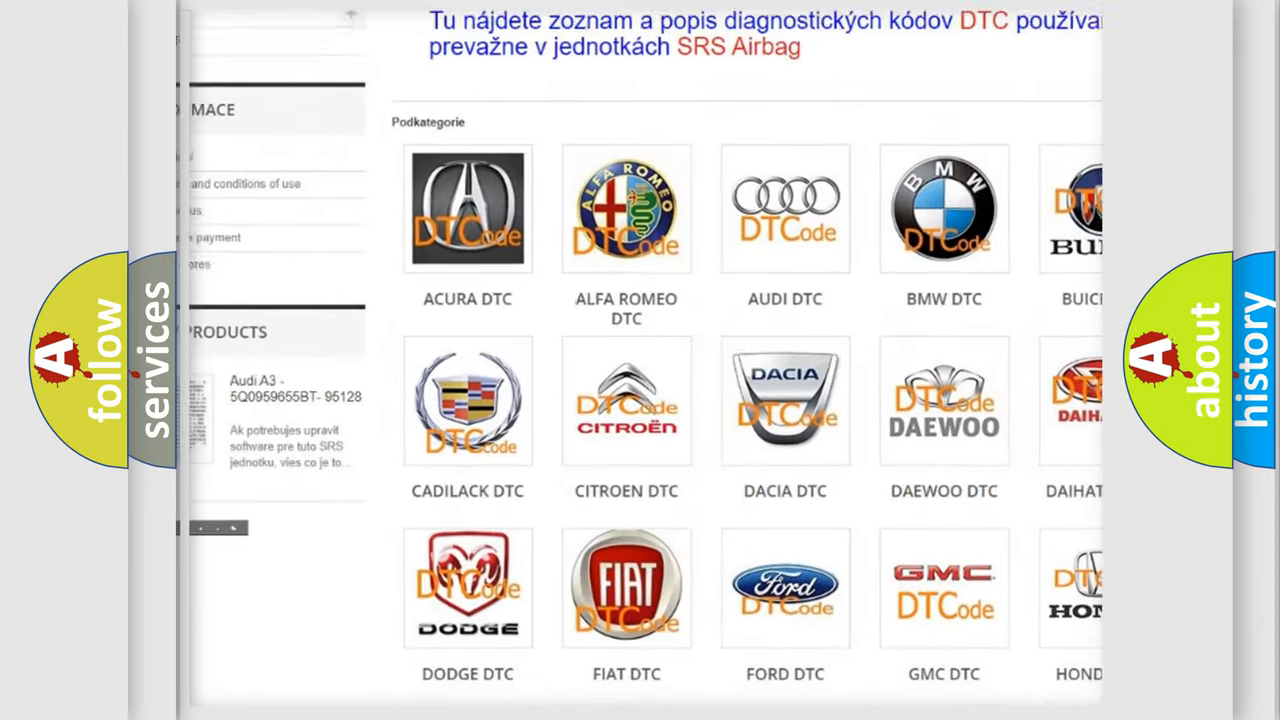
pyautogui.scroll(-3)
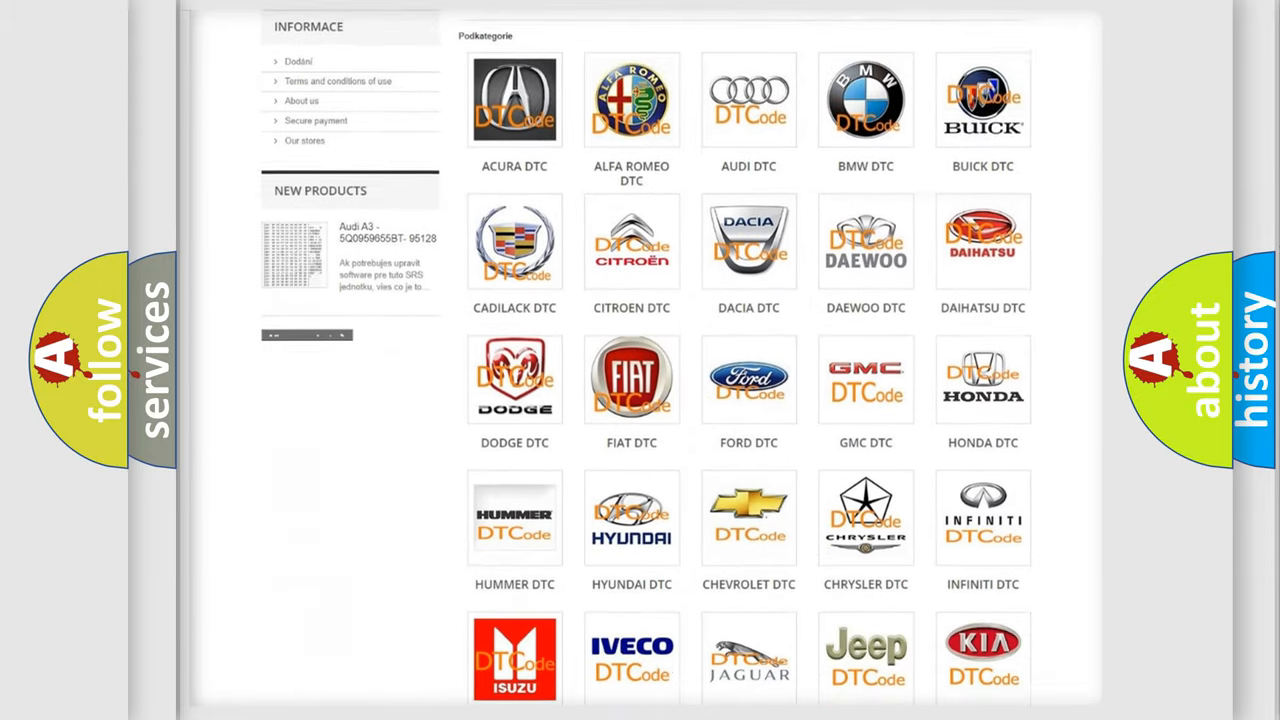
pyautogui.scroll(-3)
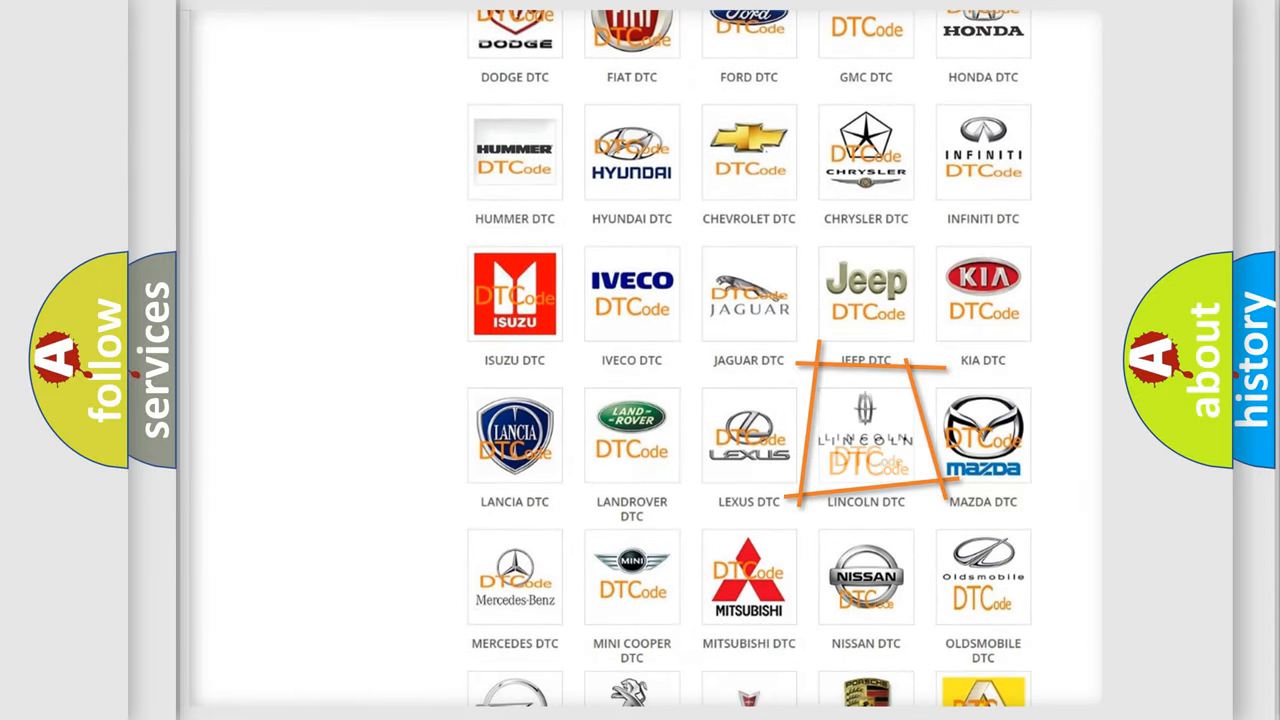